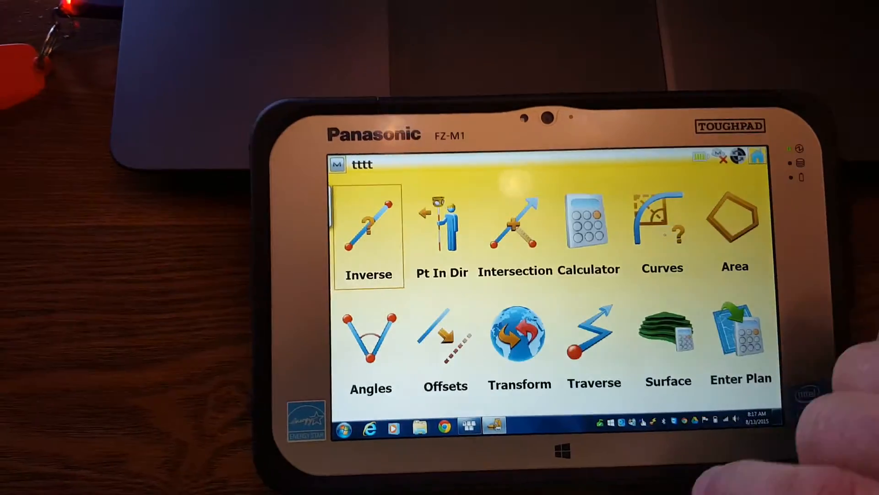
Step: Start Enter Plan from the COGO menu with point 1016 as the starting point
left_click(741, 334)
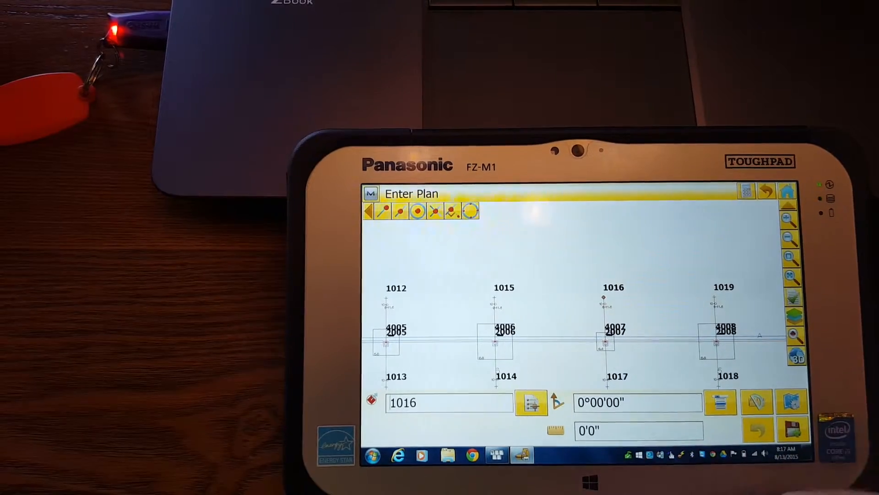
Step: Enter an offset distance of 5'6"1/2 at azimuth 0°00'00" from point 1016
left_click(637, 431)
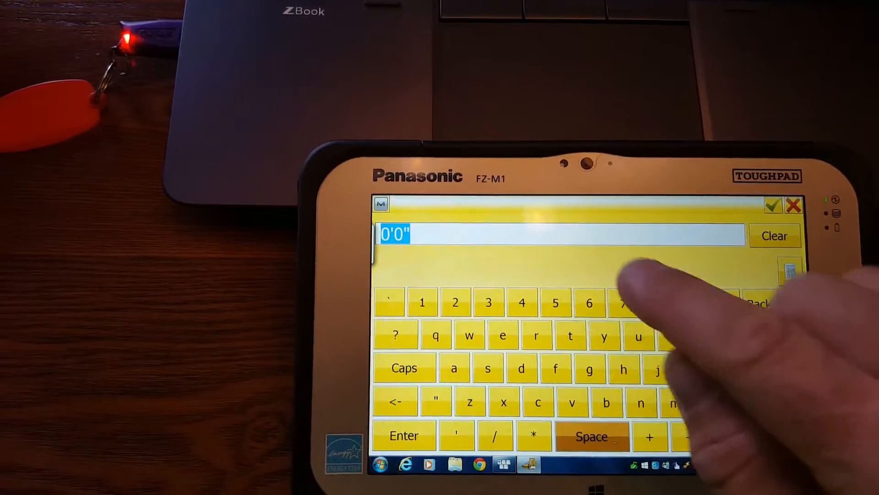
left_click(554, 302)
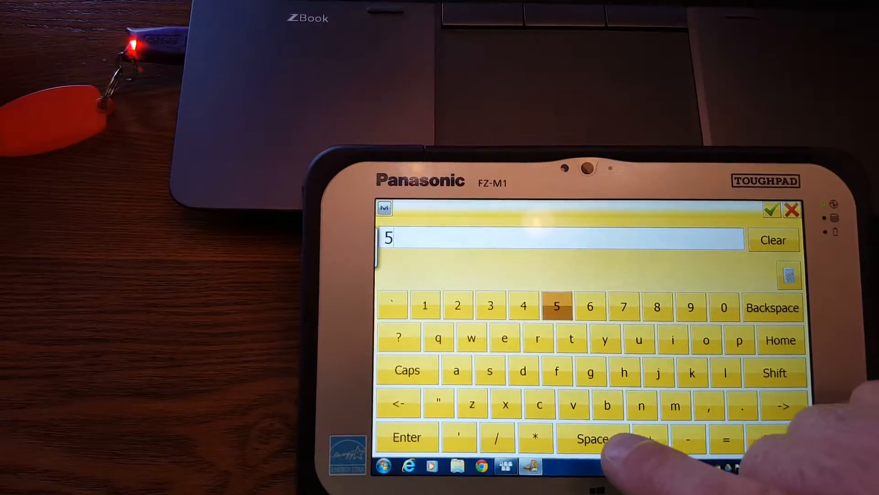
left_click(590, 307)
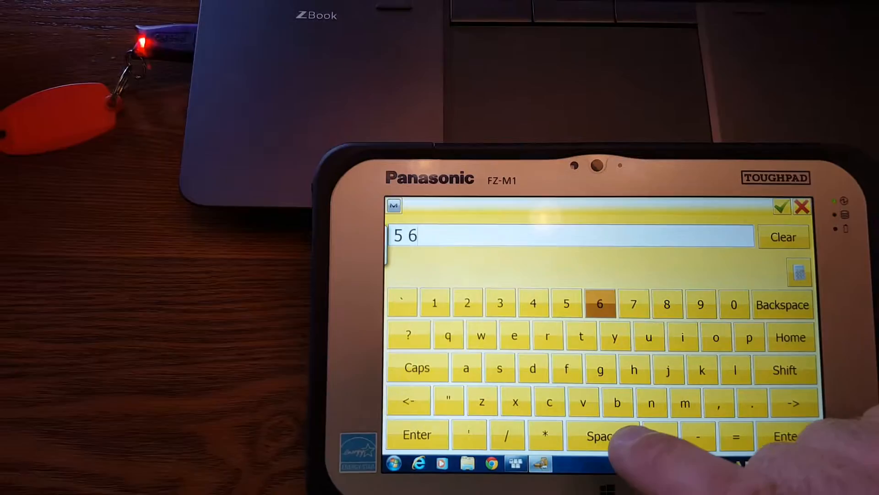
left_click(434, 308)
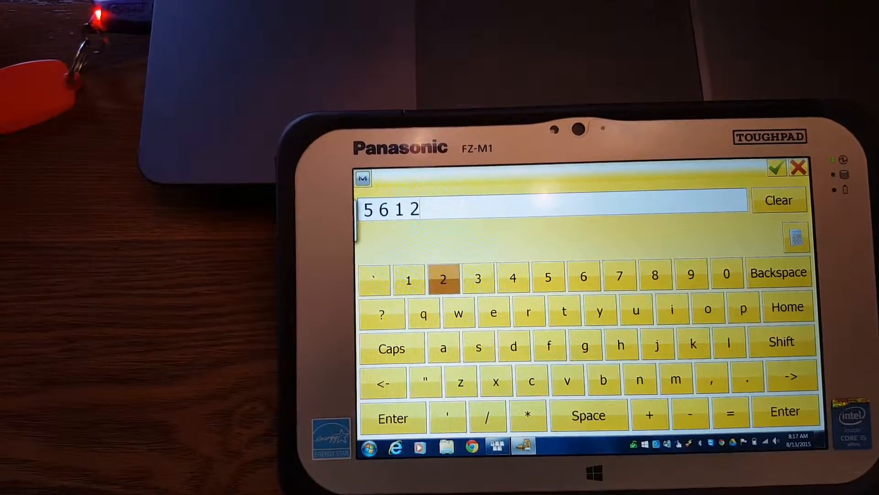
left_click(777, 168)
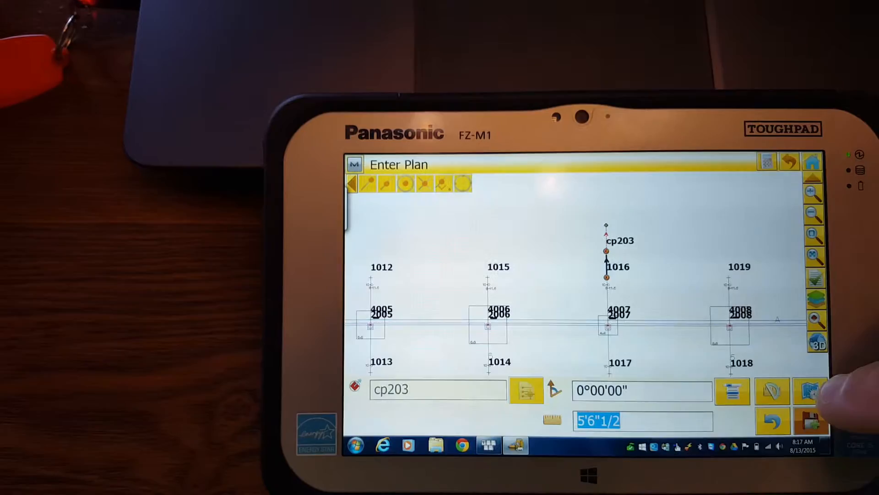
Step: Store offset point cp203 and begin keying 5 feet for the next distance
left_click(810, 392)
type("5")
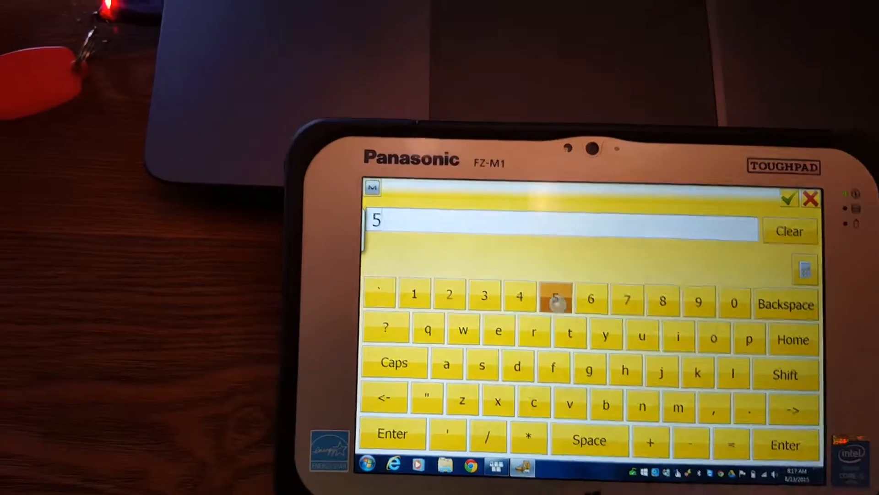
left_click(788, 198)
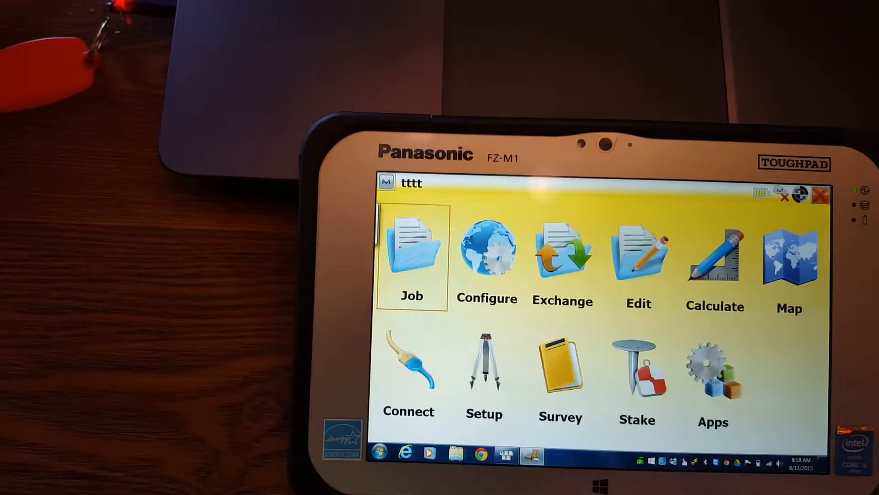
Step: Show the Points: Ground list with codes, northings, eastings and elevations
left_click(411, 255)
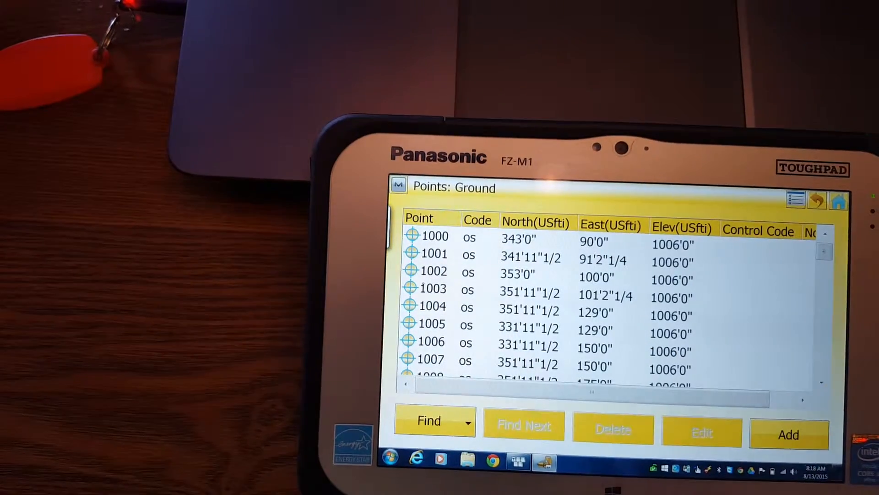